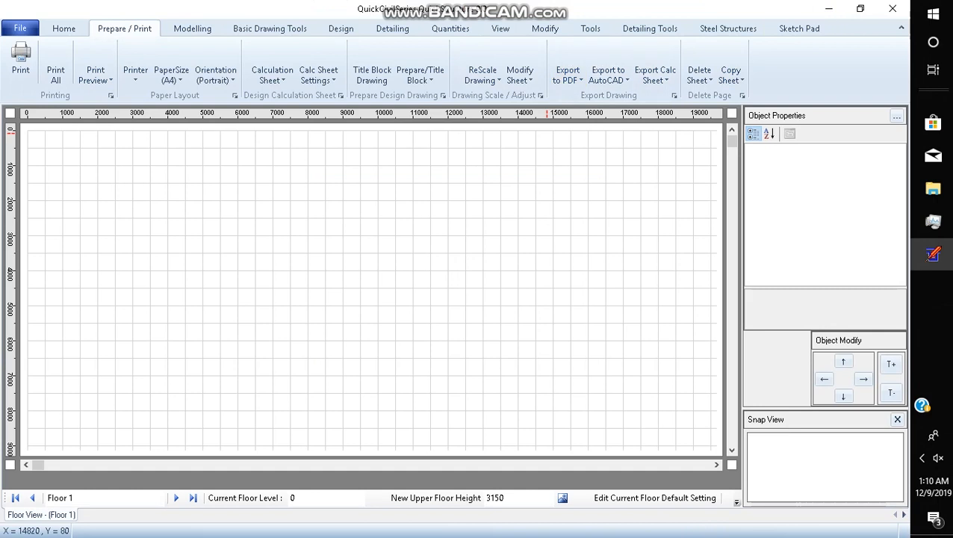
Step: Rename the empty sketch pad page from 'SketchPad Page 1' to 'Stair Case'
left_click(798, 28)
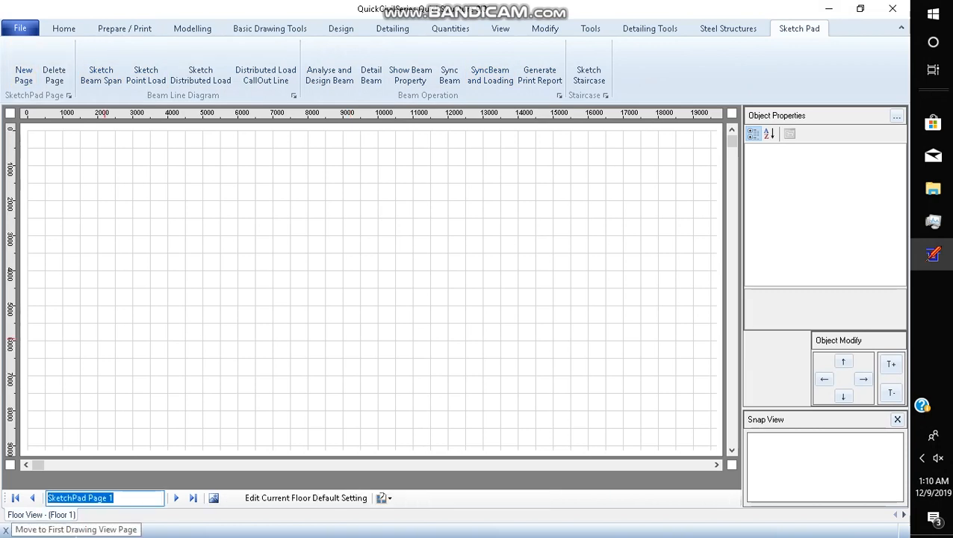
type("Stair")
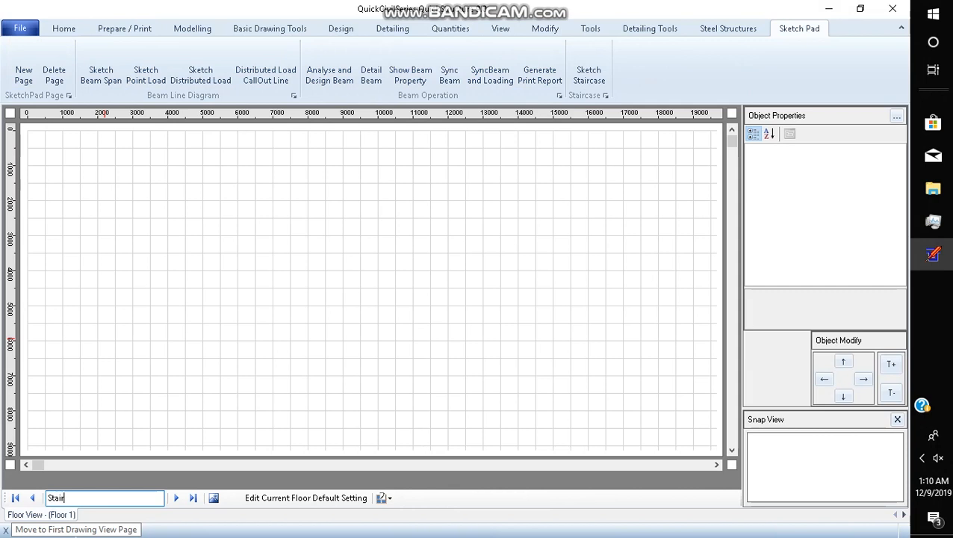
type("C")
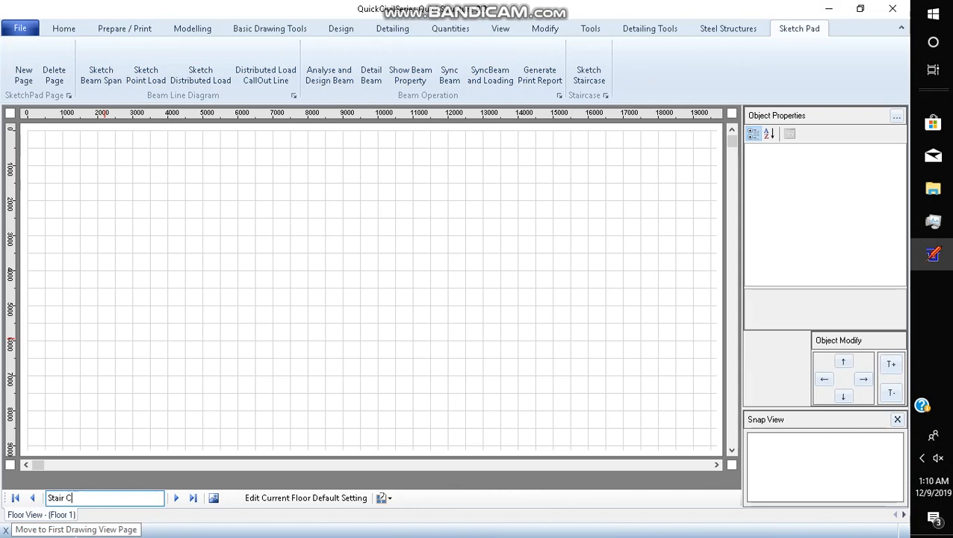
type("ase")
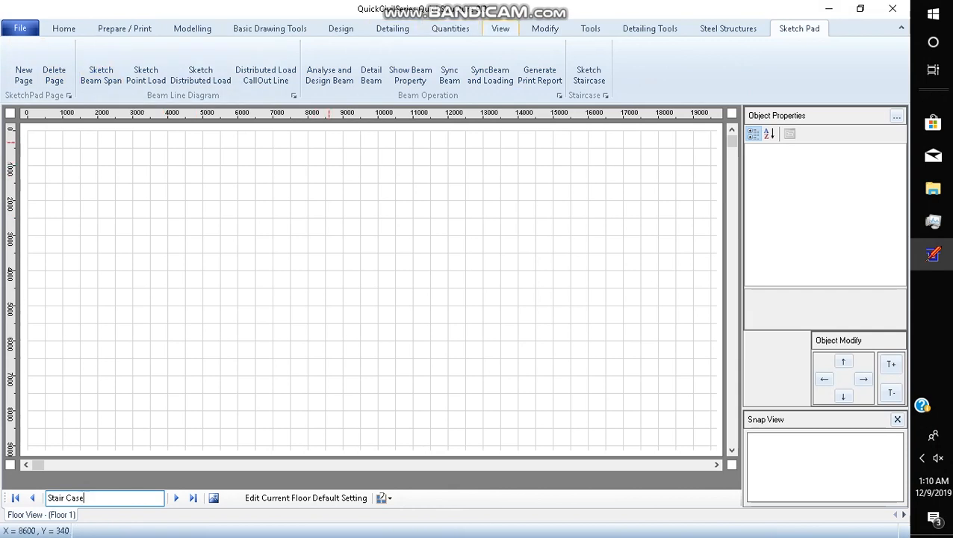
Step: Set the active view to SketchPad and switch Ortho Mode off
left_click(64, 28)
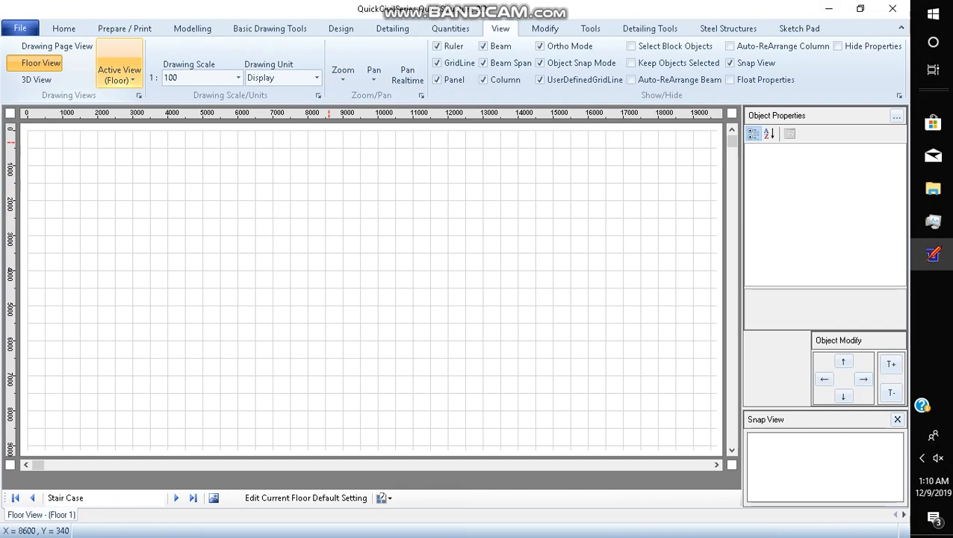
left_click(120, 71)
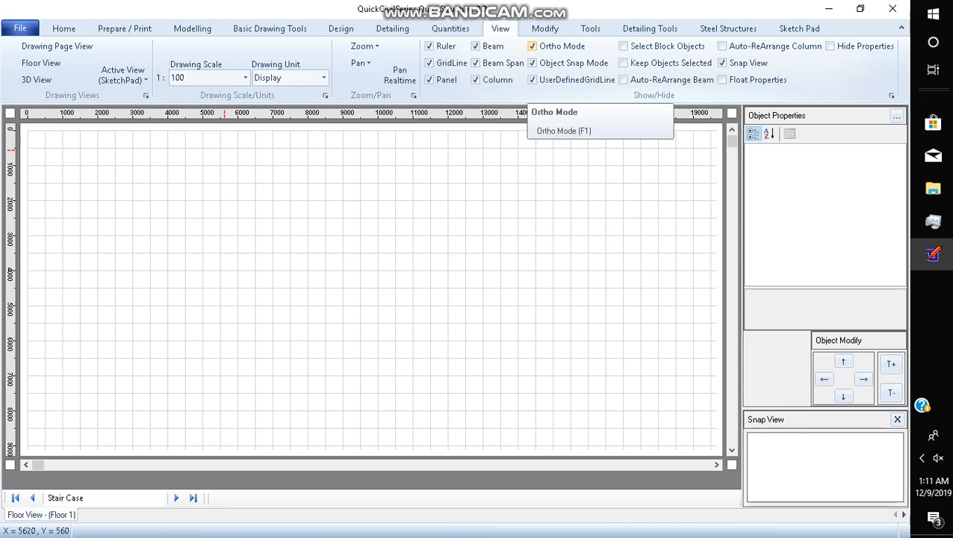
left_click(532, 46)
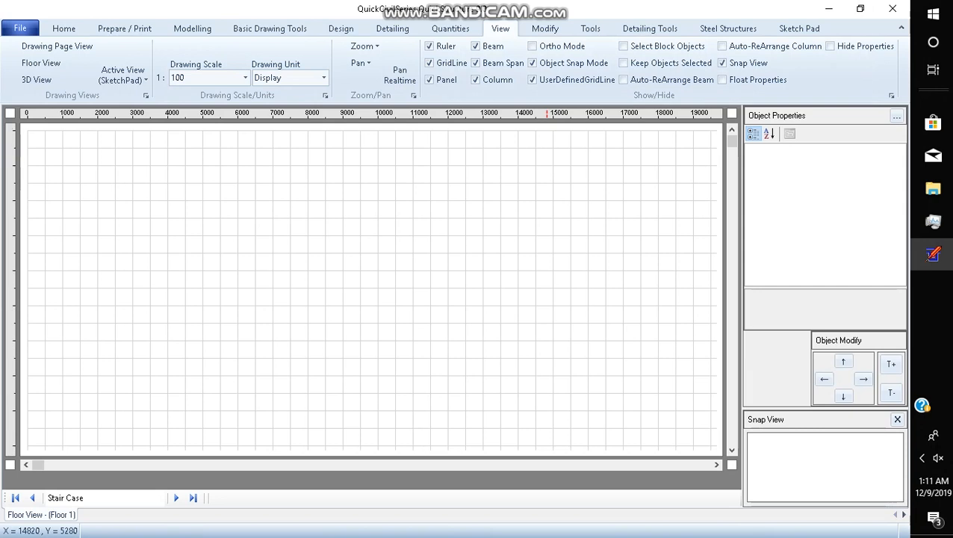
left_click(799, 28)
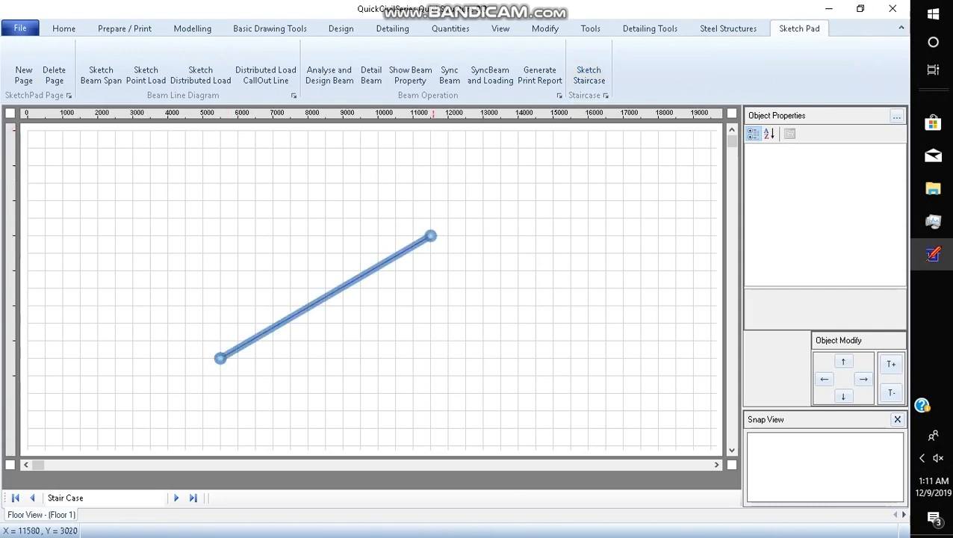
Step: Convert the sloped line into a staircase at 30.26° with a 6946 span
left_click(325, 297)
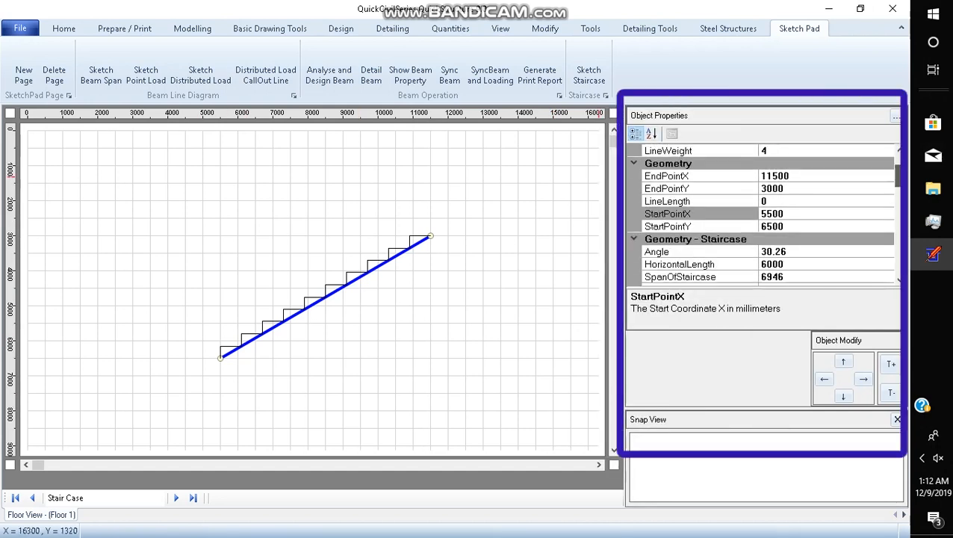
scroll("down", 3)
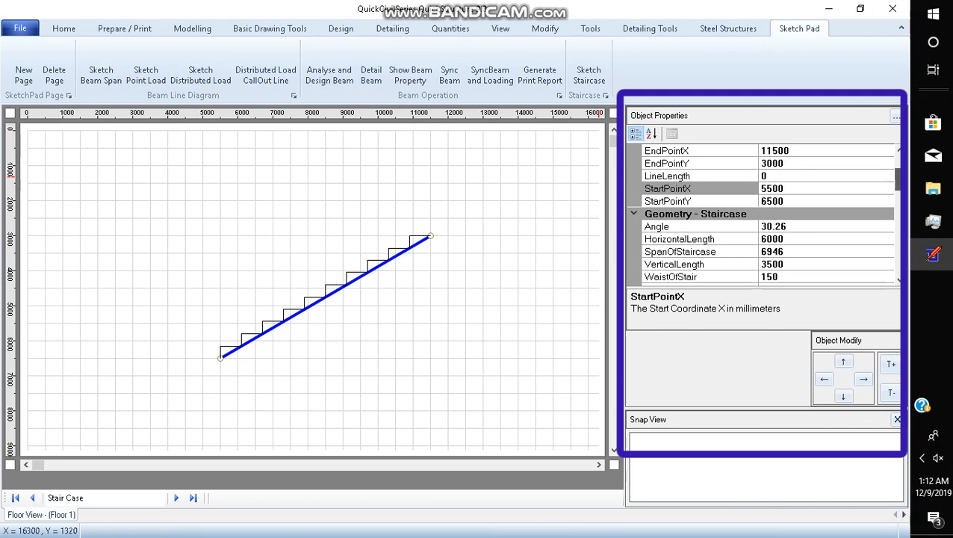
scroll("down", 3)
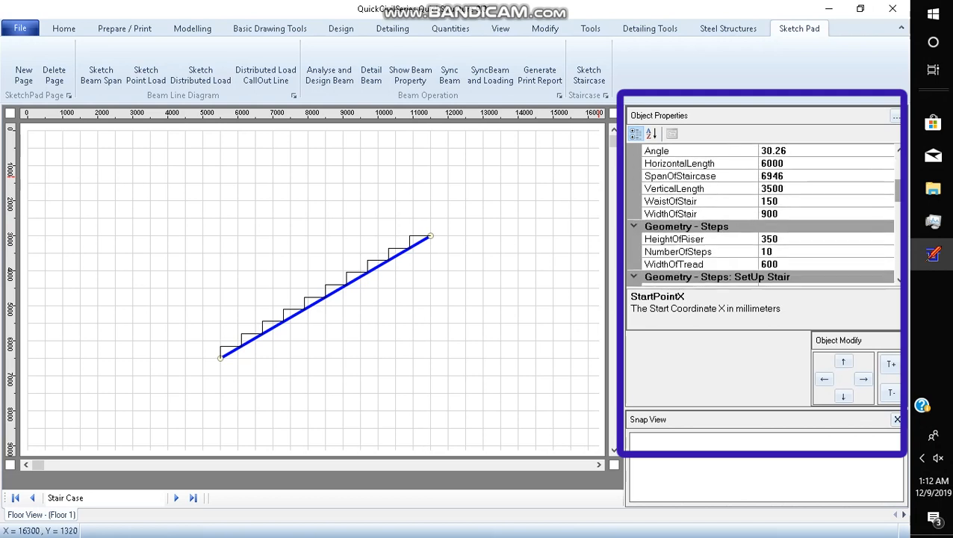
scroll("down", 3)
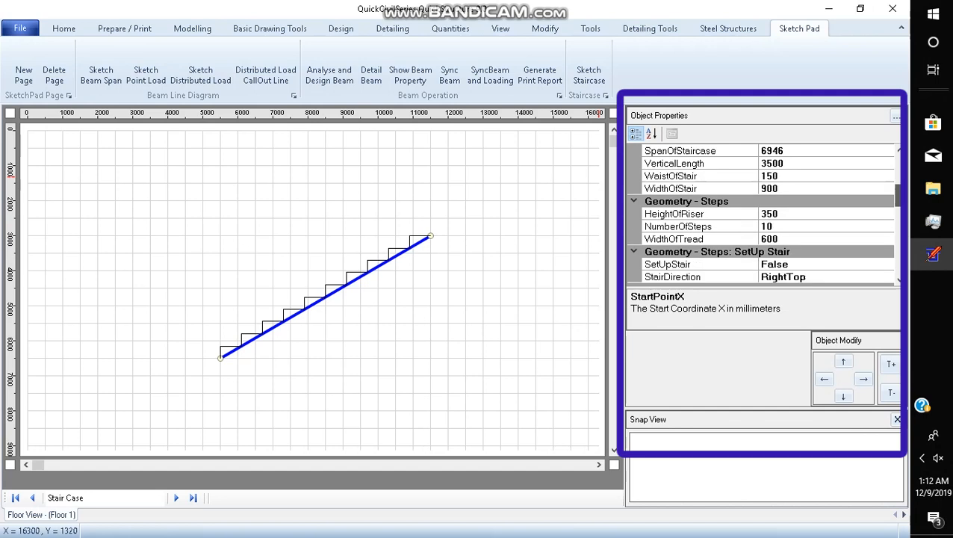
scroll("down", 3)
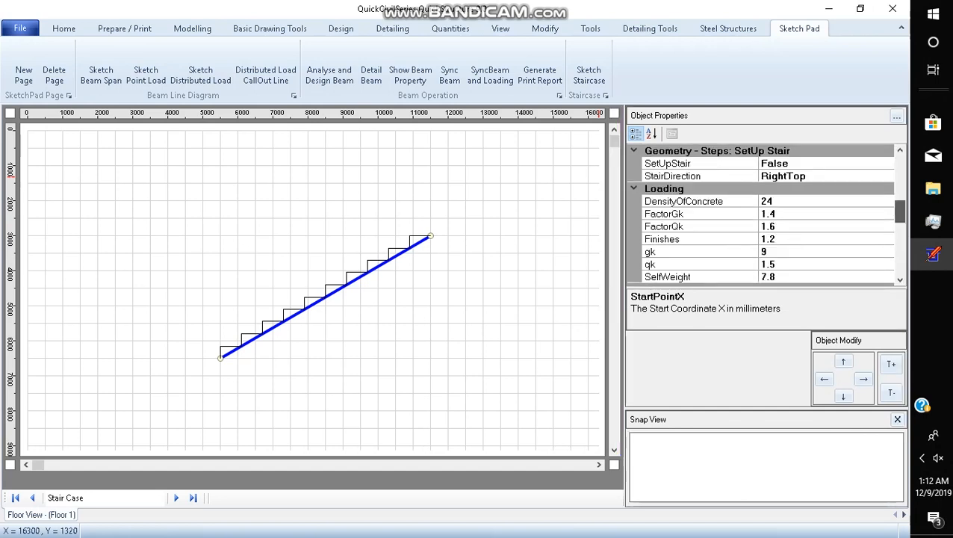
scroll("down", 3)
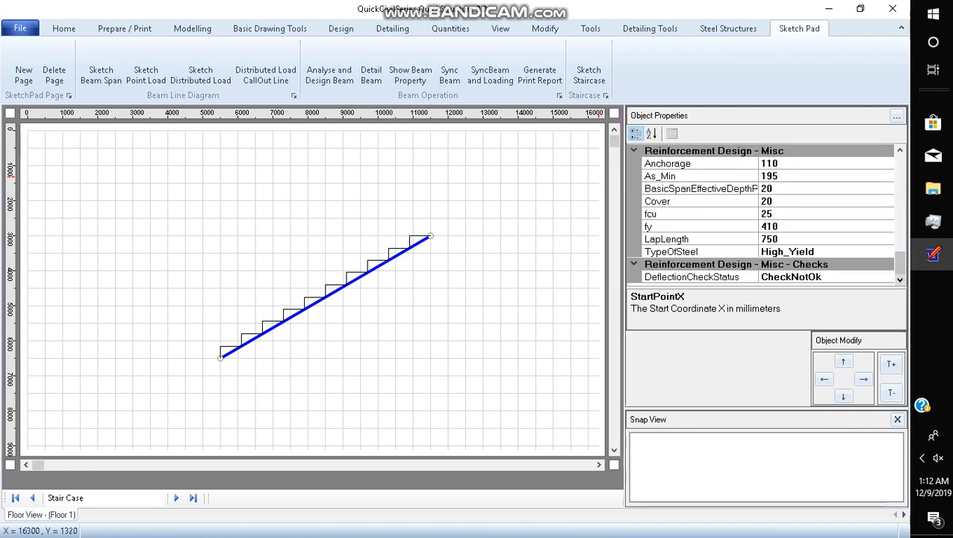
scroll("up", 3)
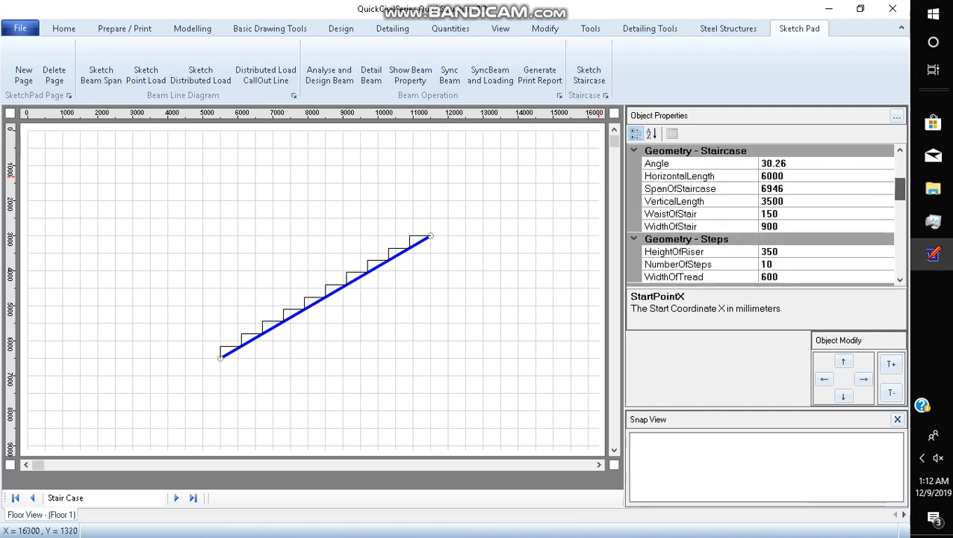
scroll("up", 3)
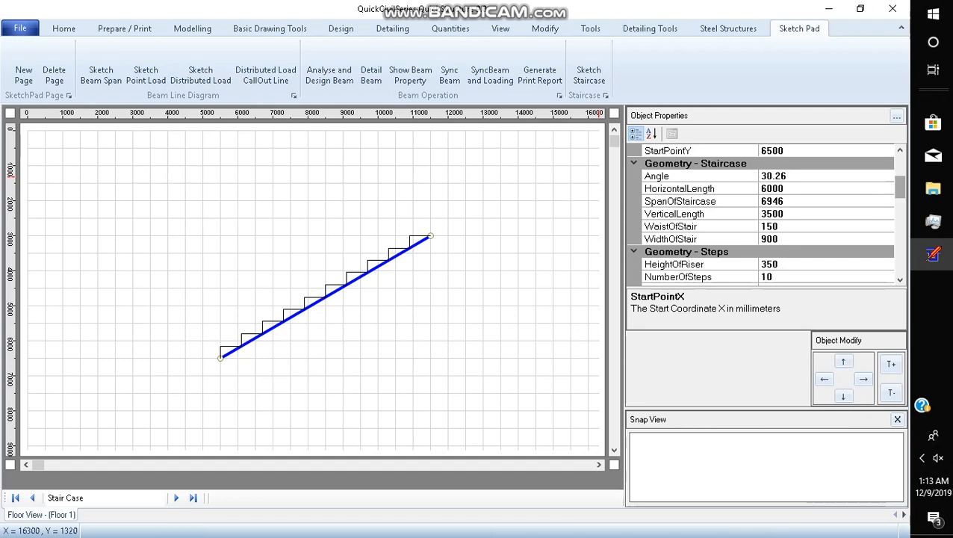
scroll("down", 3)
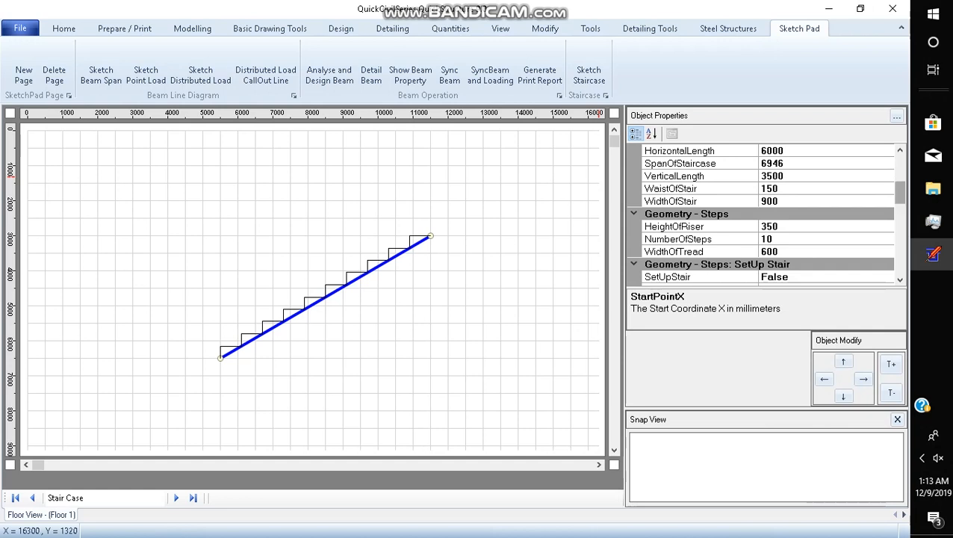
scroll("down", 3)
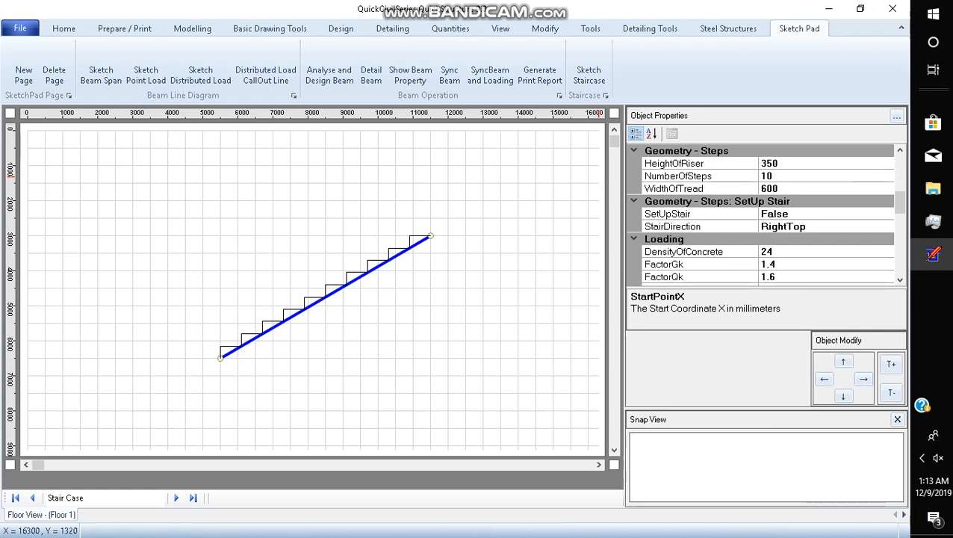
Step: Enable SetUpStair and give the stair a riser height of 150 and tread width of 300
left_click(667, 214)
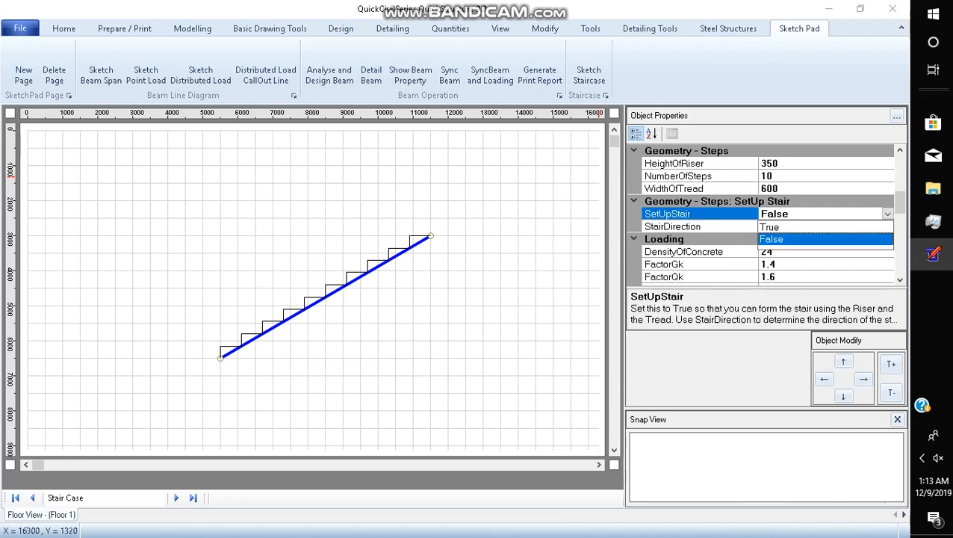
left_click(887, 214)
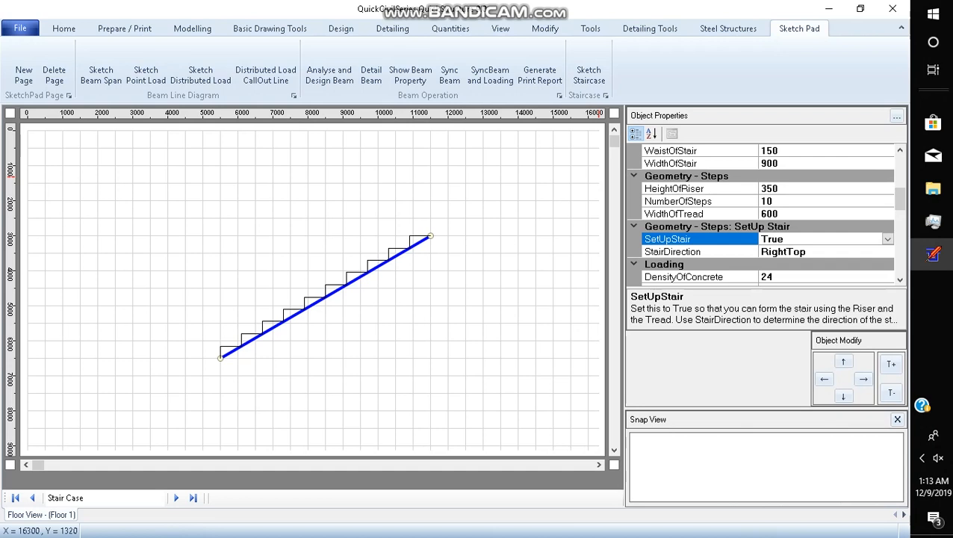
left_click(699, 188)
type("1")
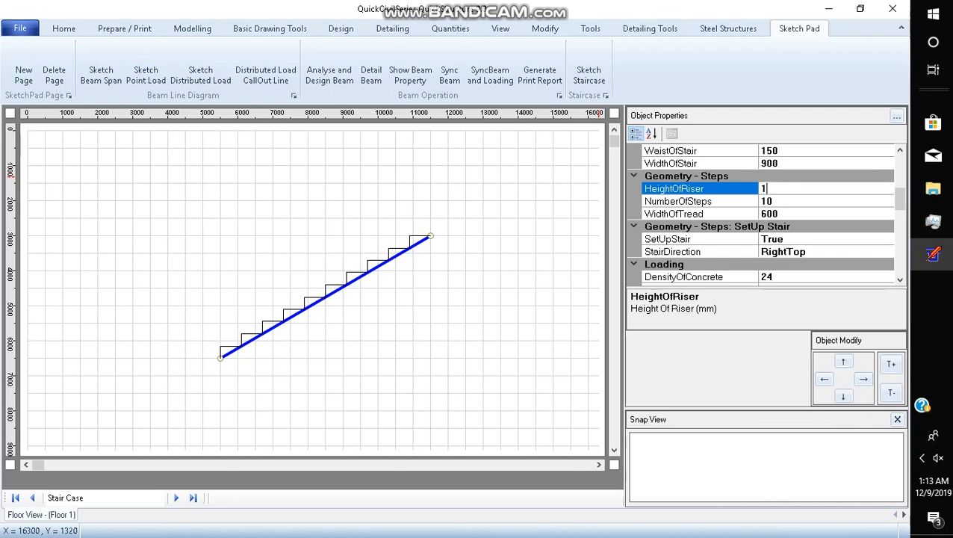
type("50")
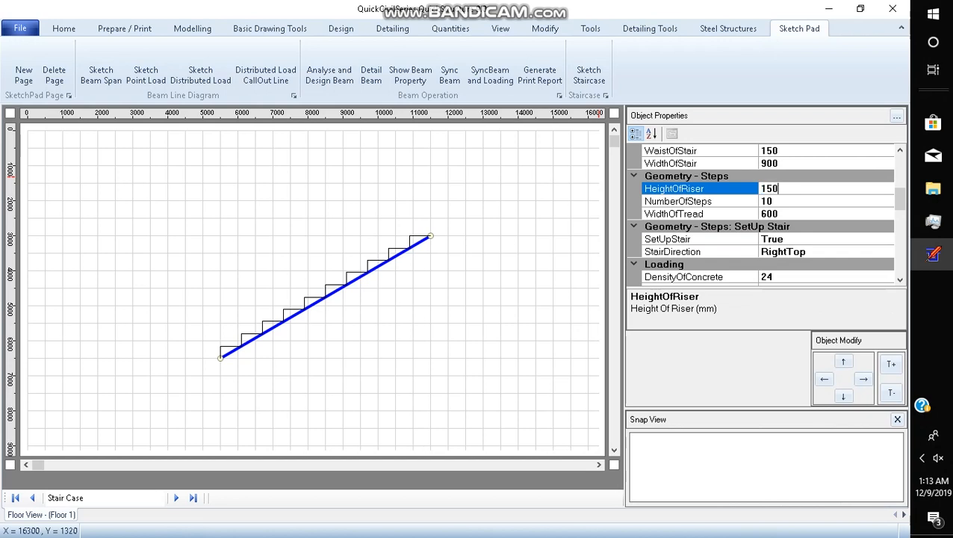
left_click(673, 213)
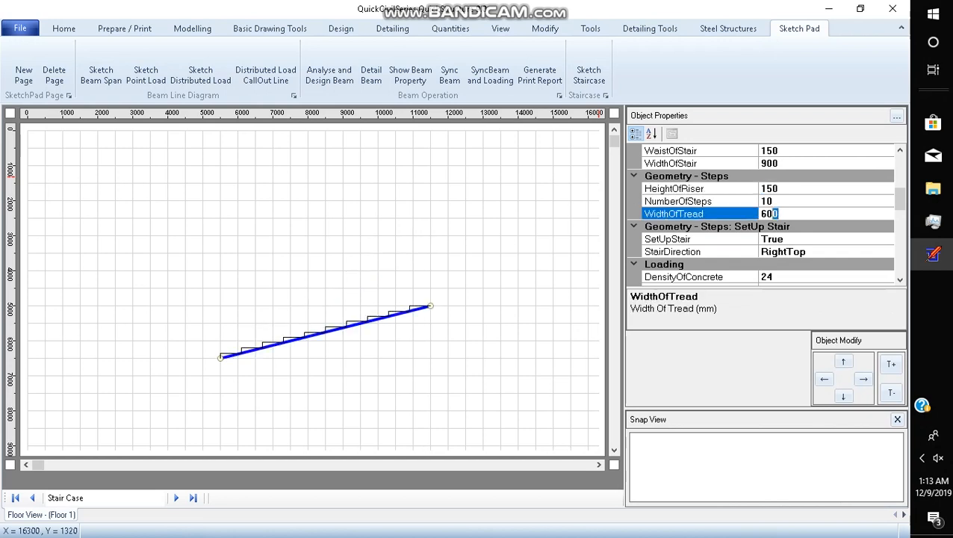
type("300")
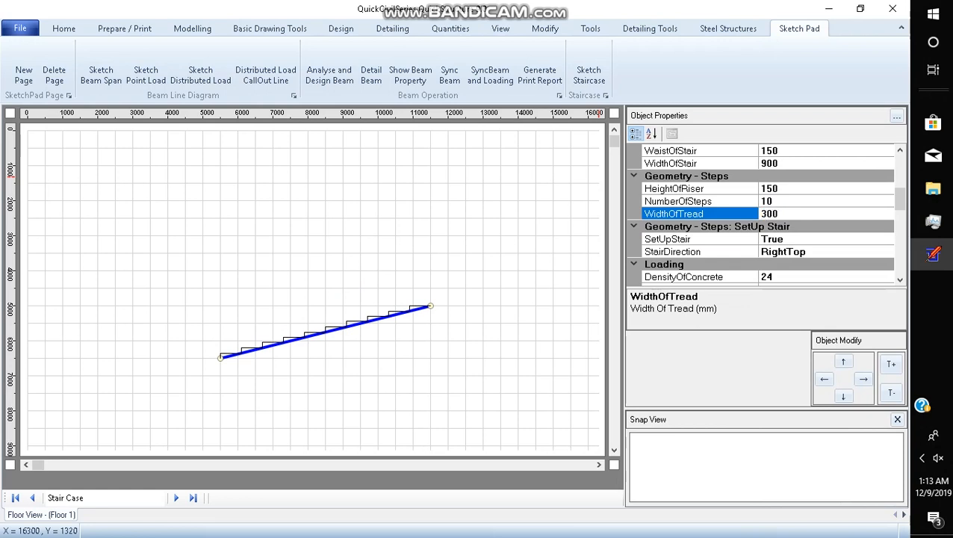
left_click(677, 201)
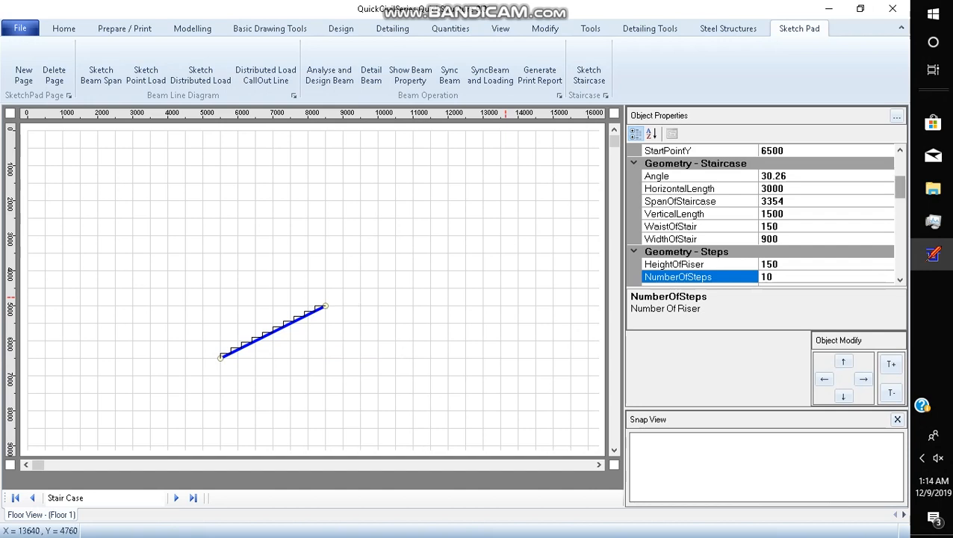
Step: Review the 11.64 design load, 16.37 moment and passing deflection check in Object Properties
scroll("down", 3)
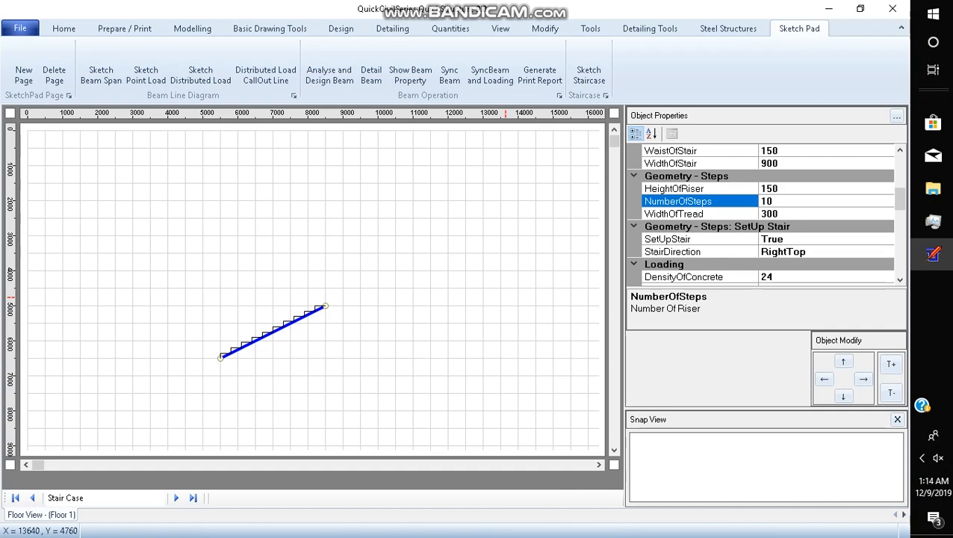
scroll("down", 3)
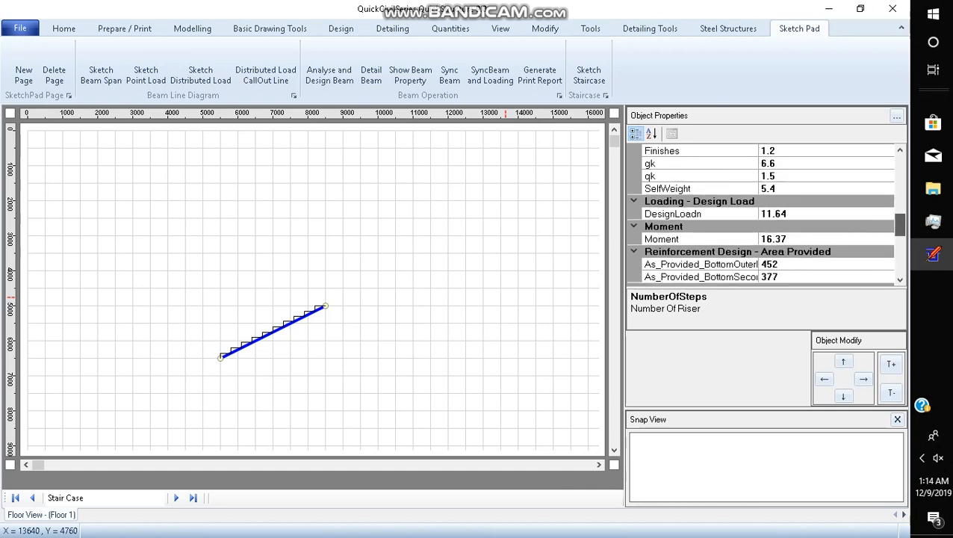
scroll("down", 3)
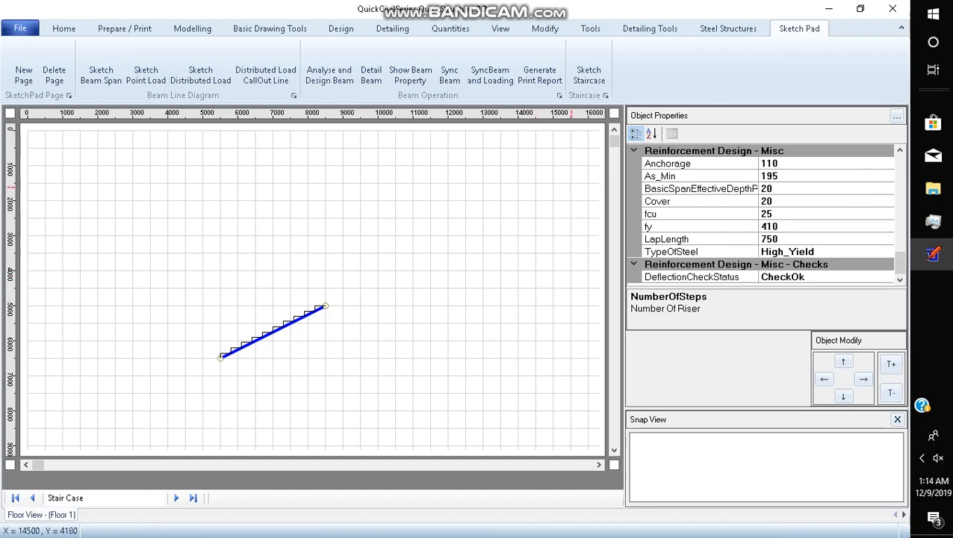
mouse_move(404, 113)
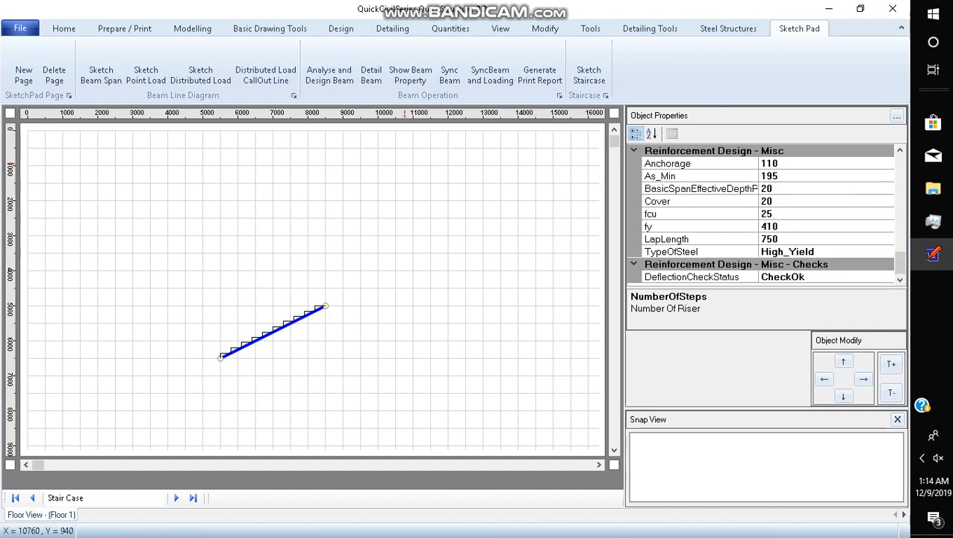
left_click(340, 28)
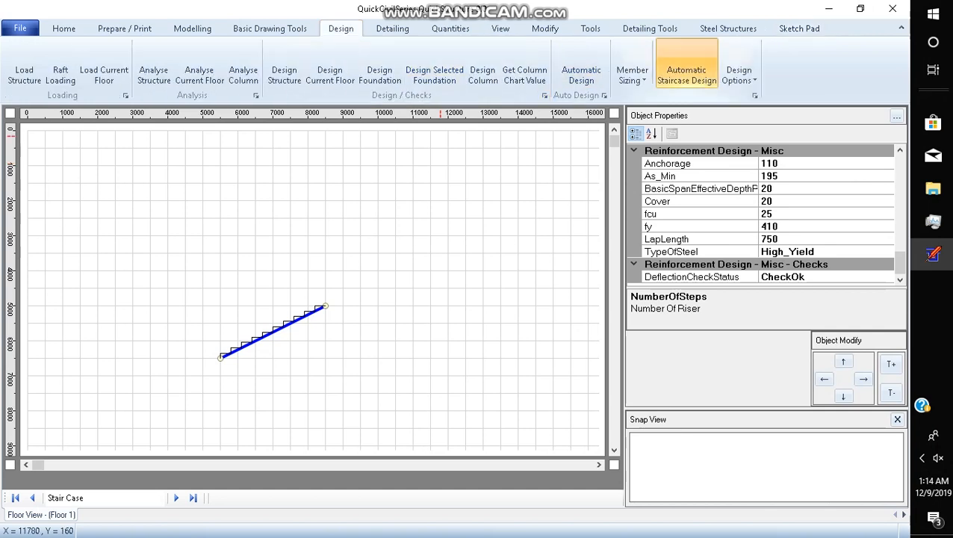
Step: Insert the automatically designed staircase (12 mm bars at 150) and close the design window
left_click(686, 69)
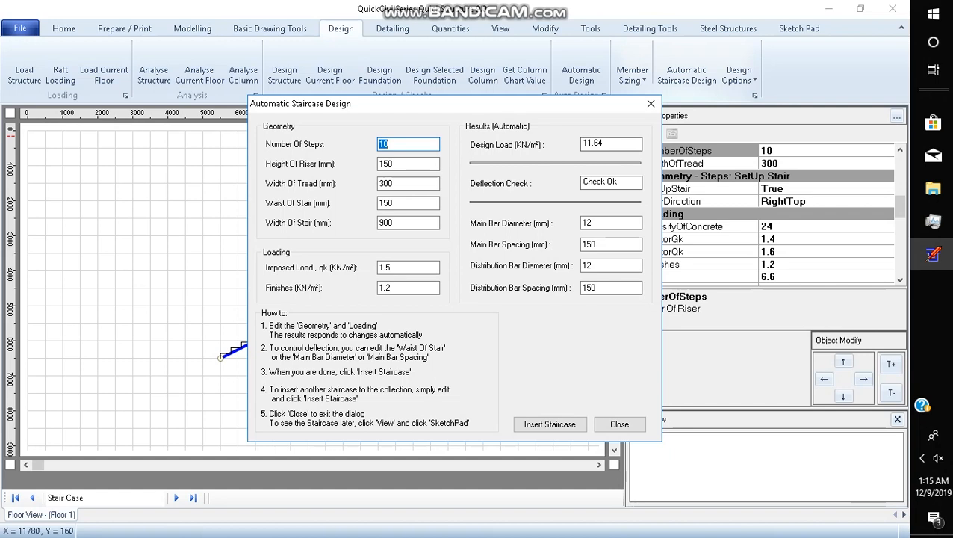
left_click(550, 425)
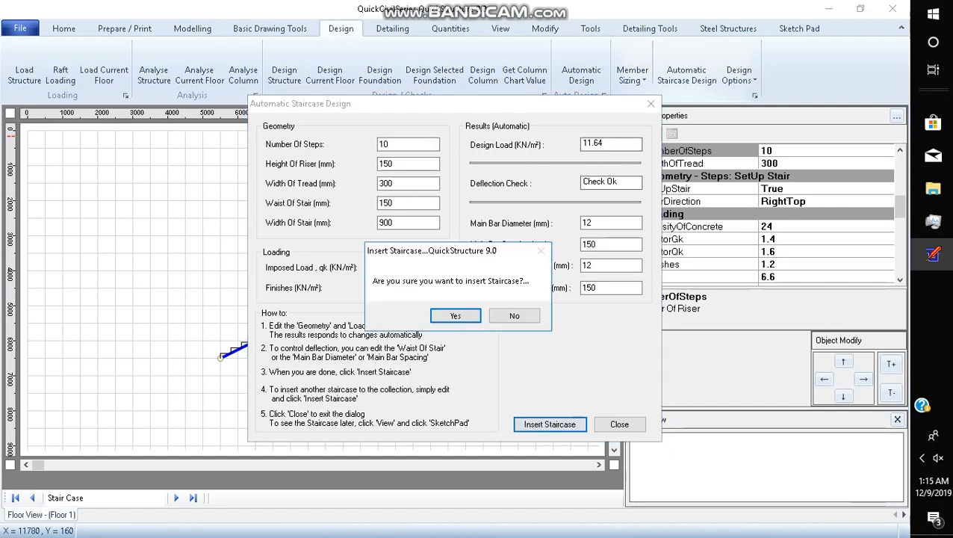
left_click(455, 315)
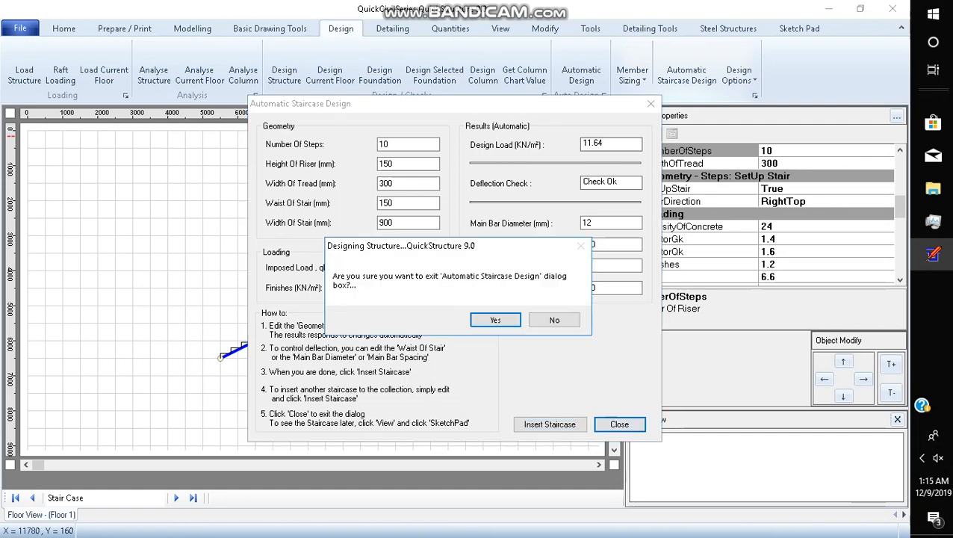
left_click(495, 320)
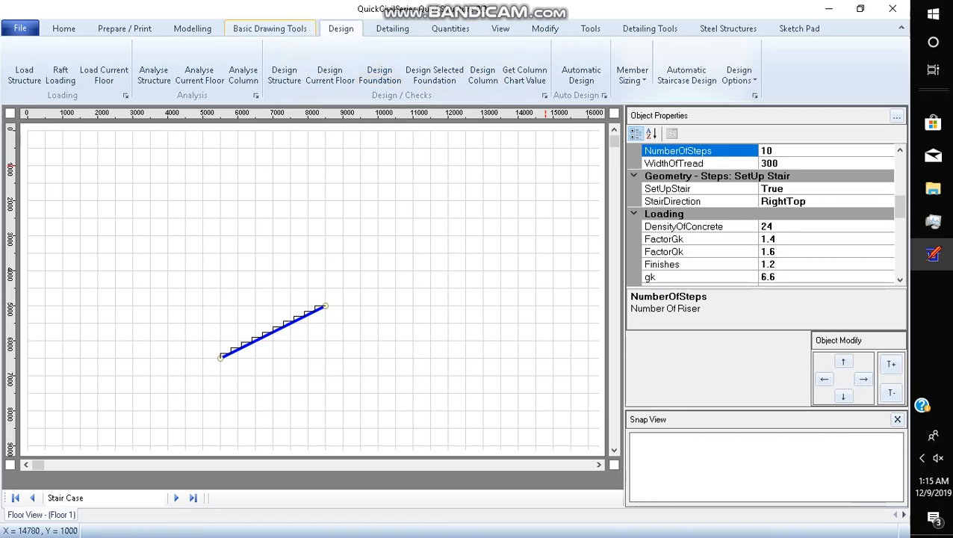
Step: Prepare the reinforced concrete design calculation sheet for Staircase 1
left_click(124, 28)
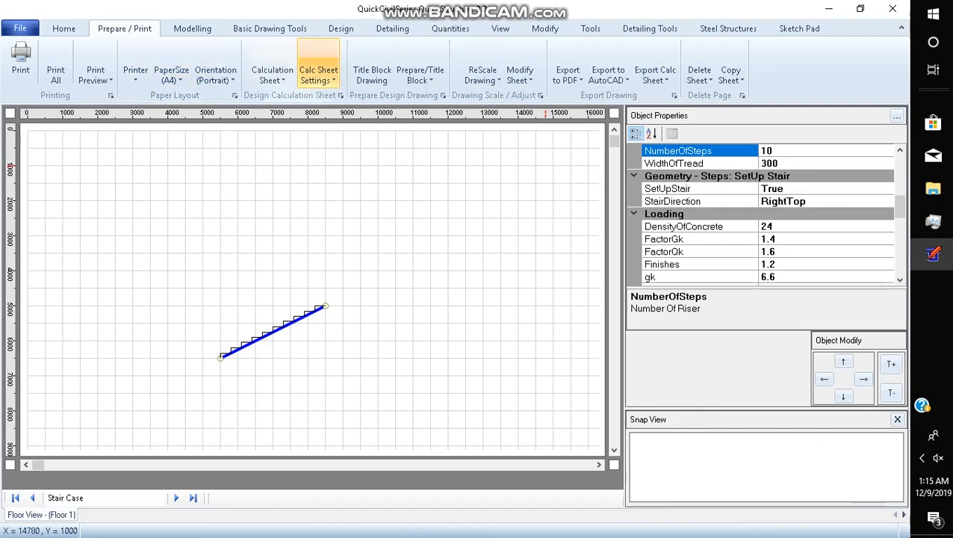
left_click(272, 64)
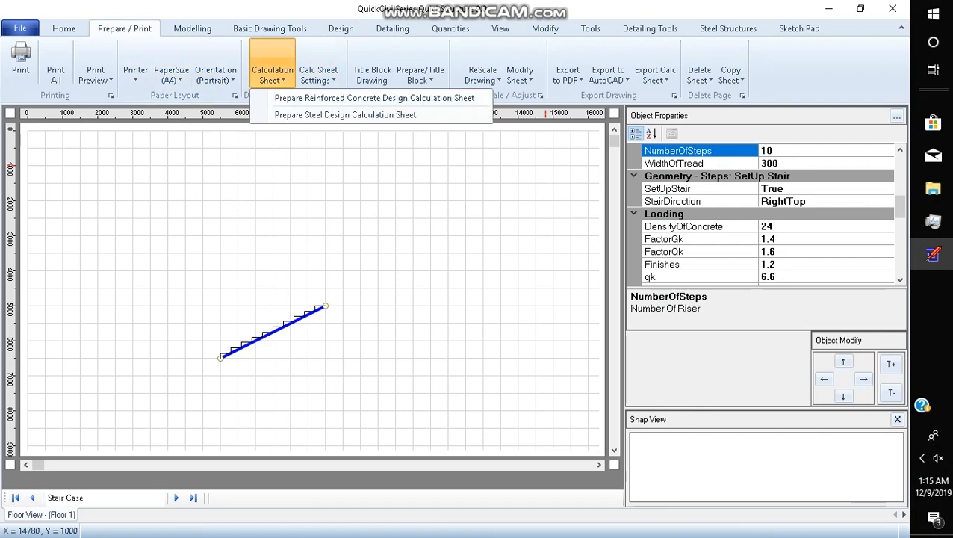
mouse_move(373, 98)
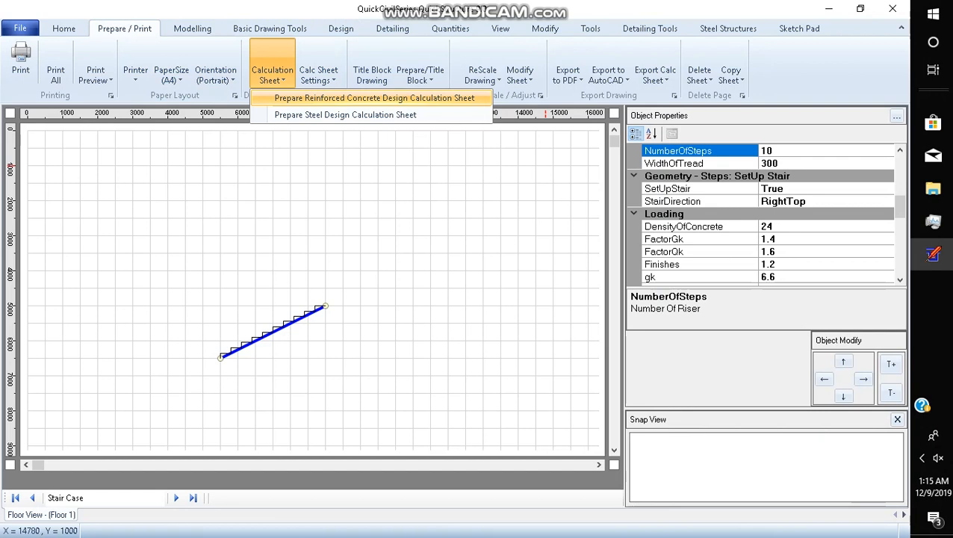
left_click(374, 97)
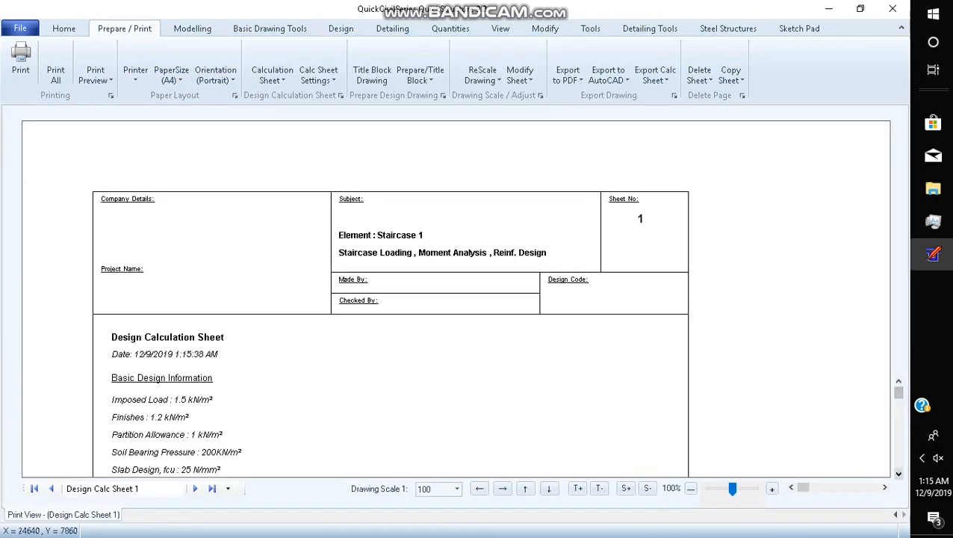
scroll("up", 3)
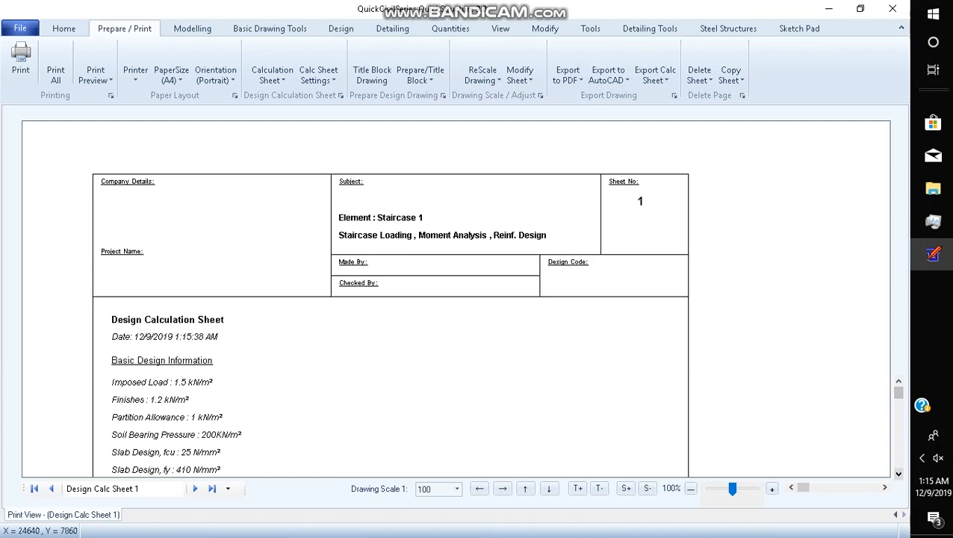
scroll("down", 3)
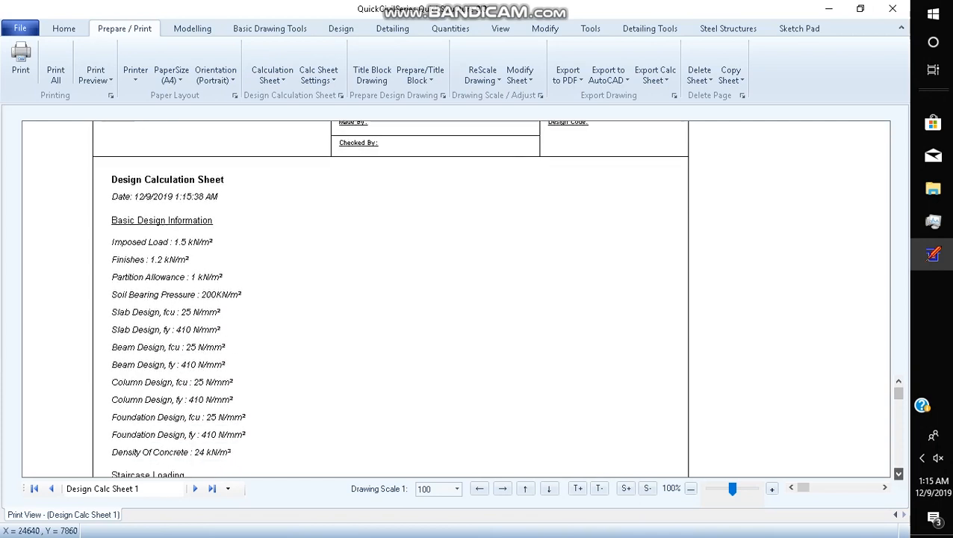